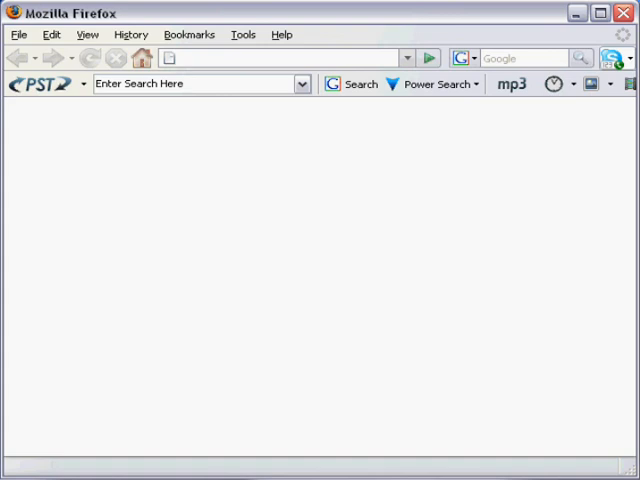
mouse_move(326, 164)
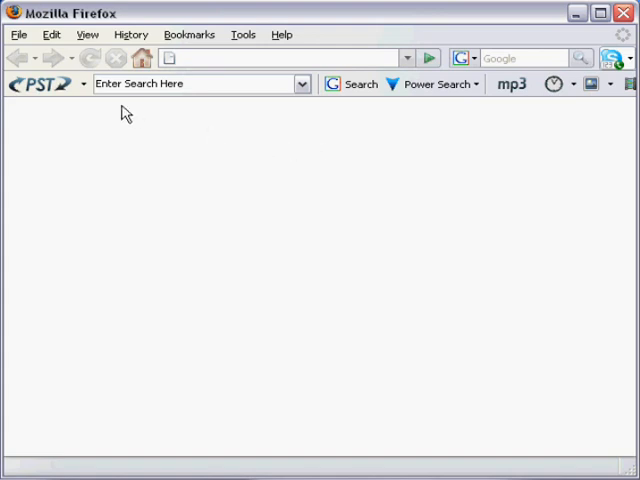
mouse_move(196, 144)
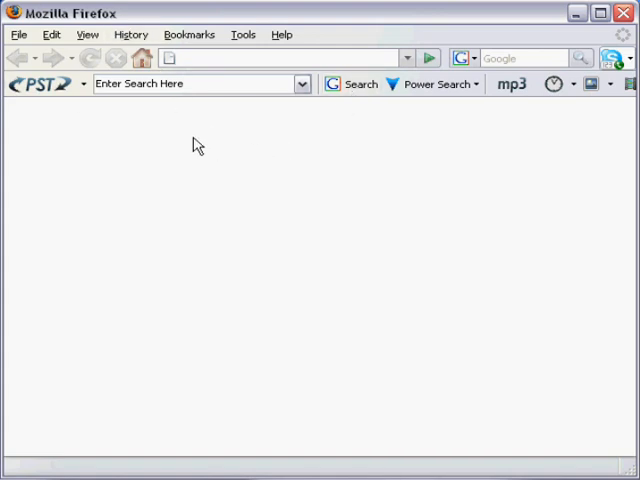
mouse_move(42, 90)
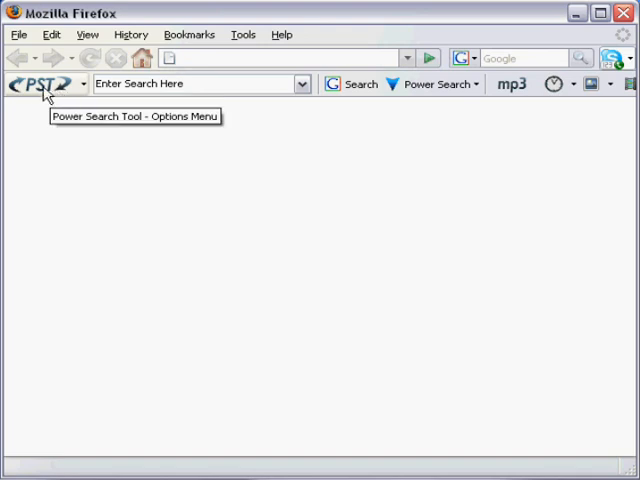
mouse_move(24, 112)
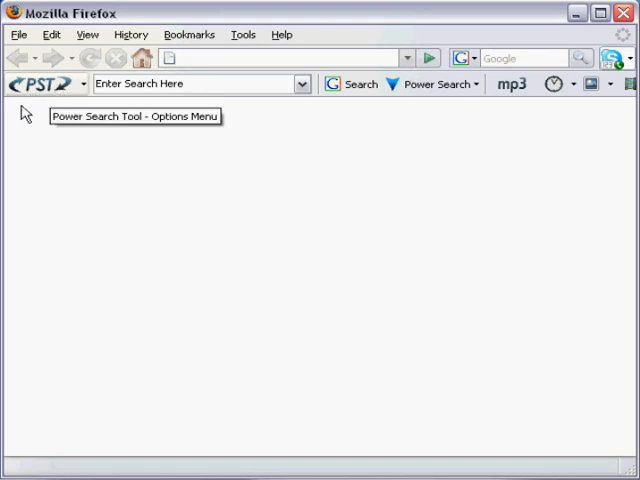
mouse_move(70, 112)
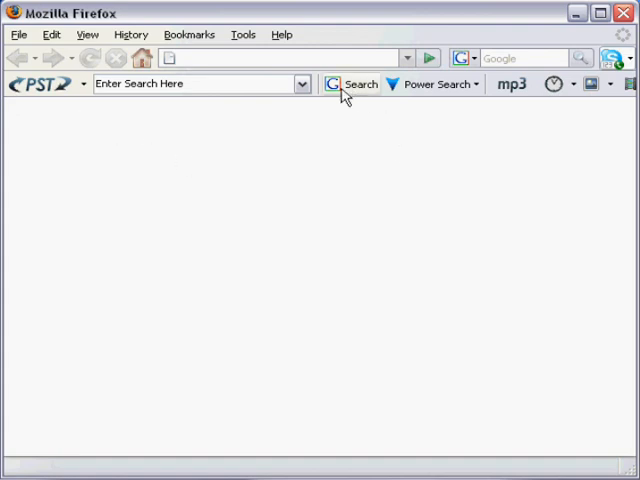
mouse_move(276, 148)
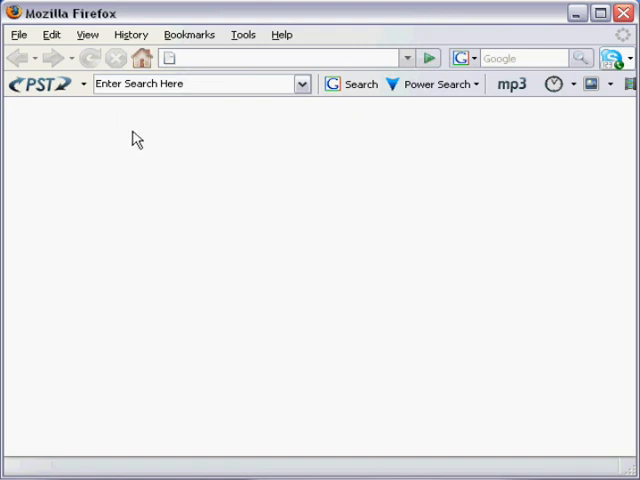
mouse_move(310, 184)
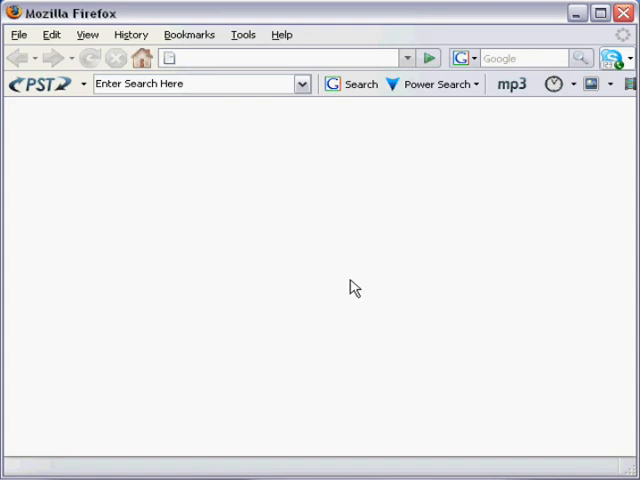
mouse_move(344, 252)
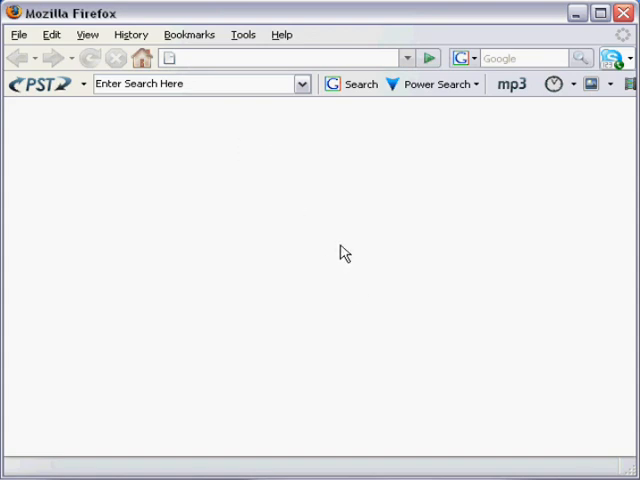
mouse_move(404, 216)
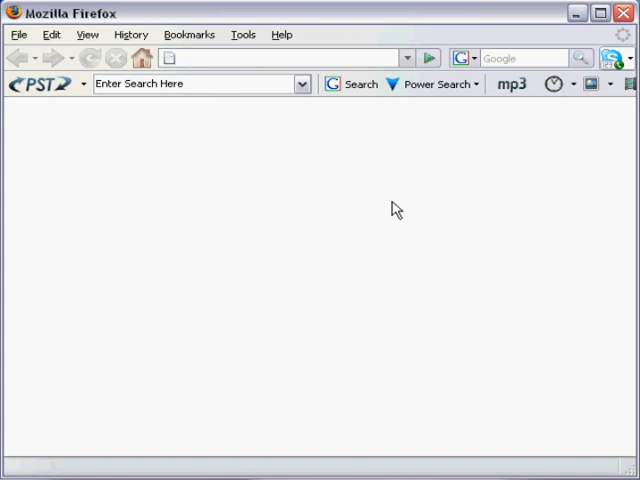
mouse_move(164, 112)
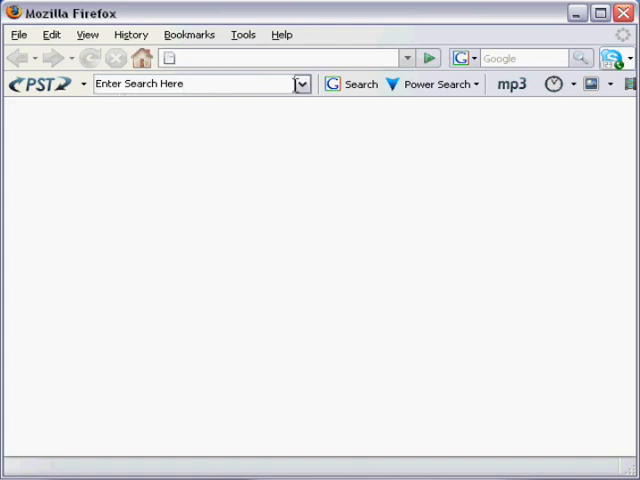
mouse_move(236, 140)
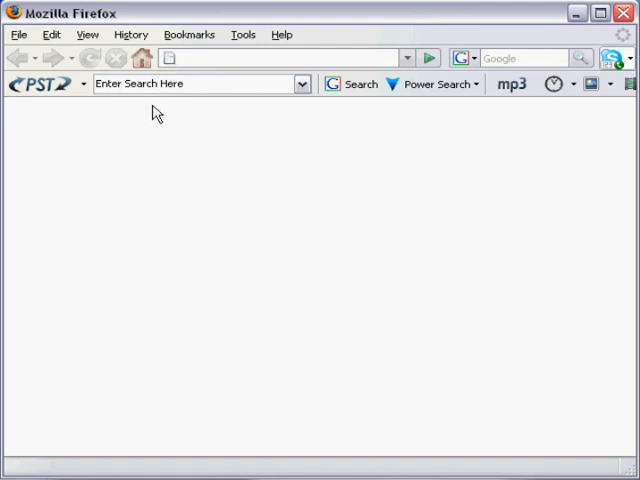
- Fill the PST search box with the phrase "Think and Grow Rich"
left_click(190, 84)
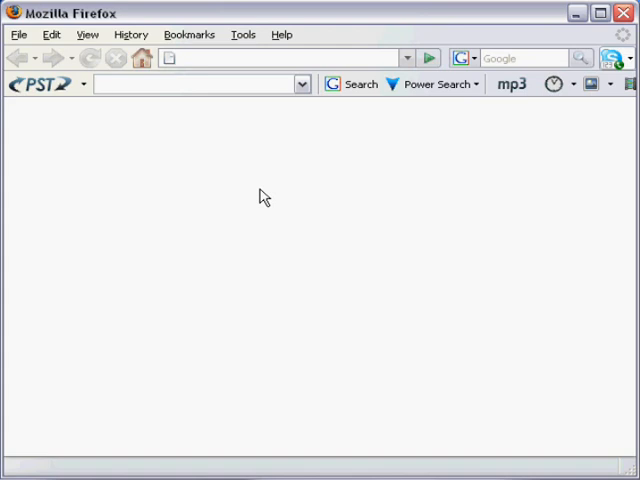
type("T")
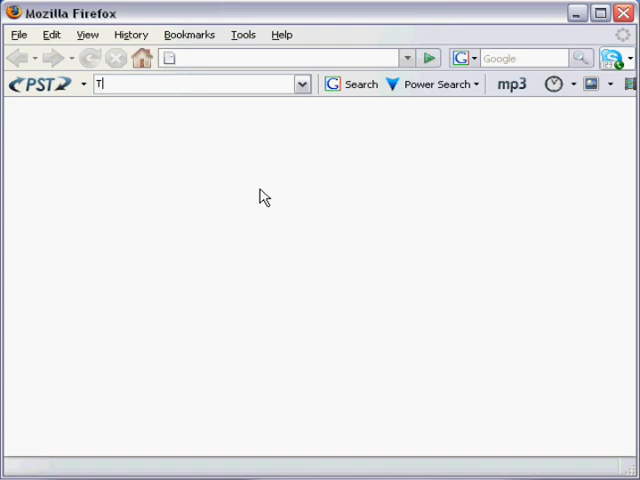
type("hink and Grow")
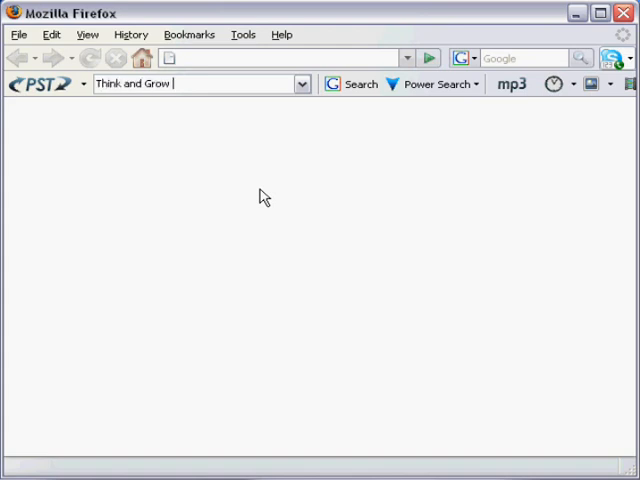
type("Rich")
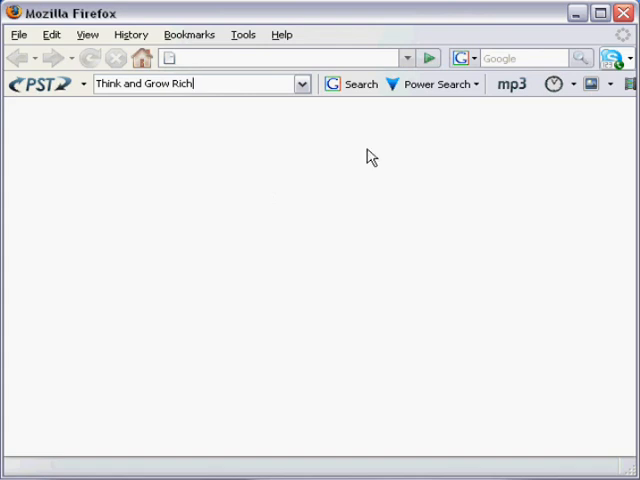
mouse_move(352, 84)
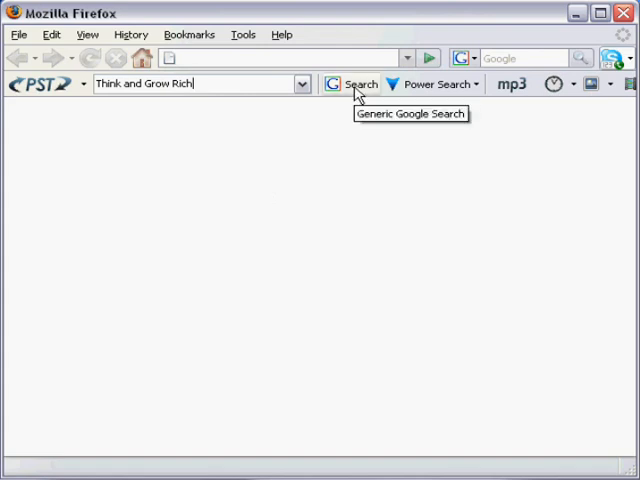
mouse_move(364, 122)
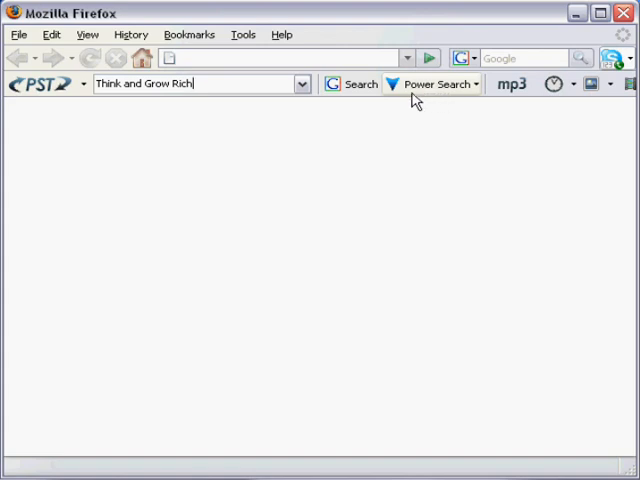
- Run a Power Search restricted to the Adobe Acrobat (PDF) file type
left_click(436, 84)
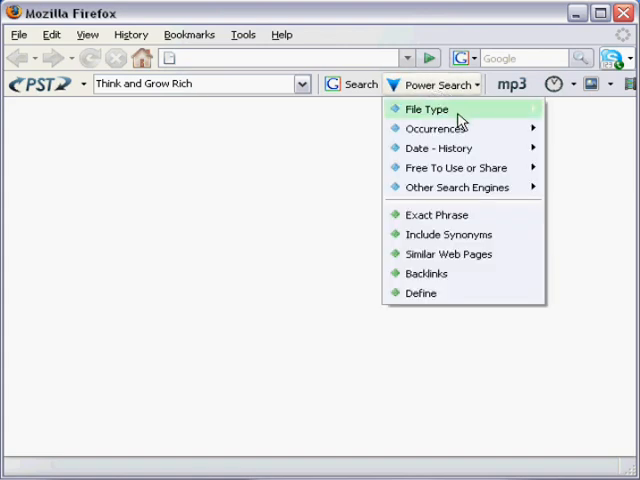
mouse_move(436, 128)
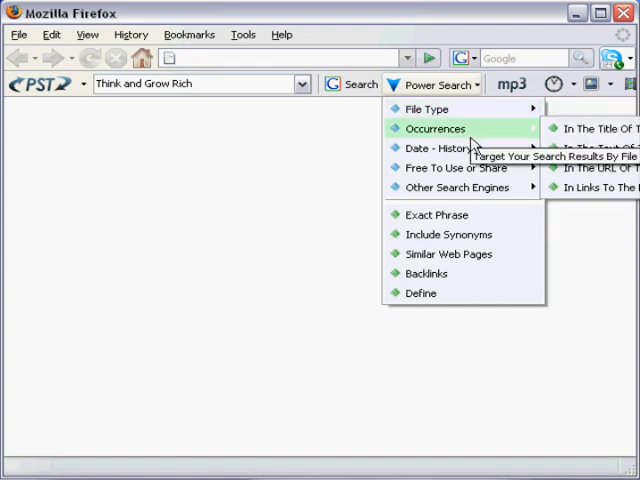
mouse_move(458, 188)
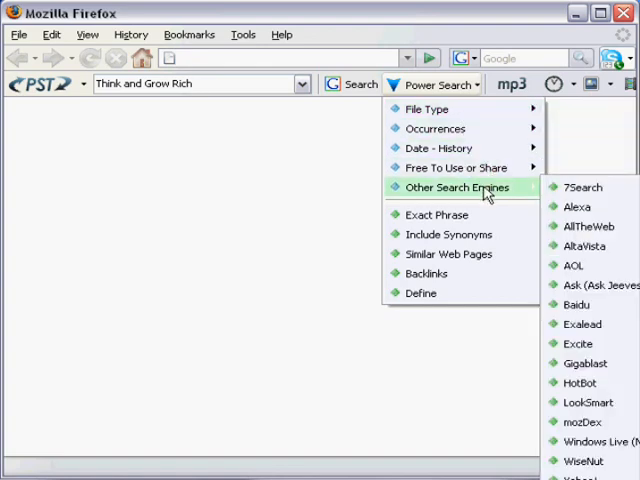
mouse_move(448, 234)
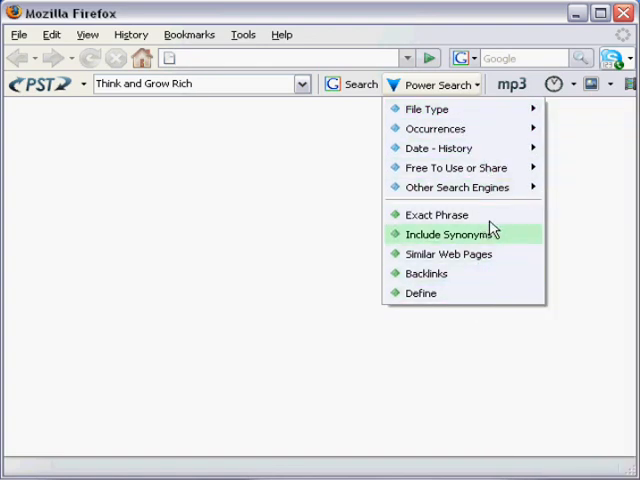
mouse_move(428, 108)
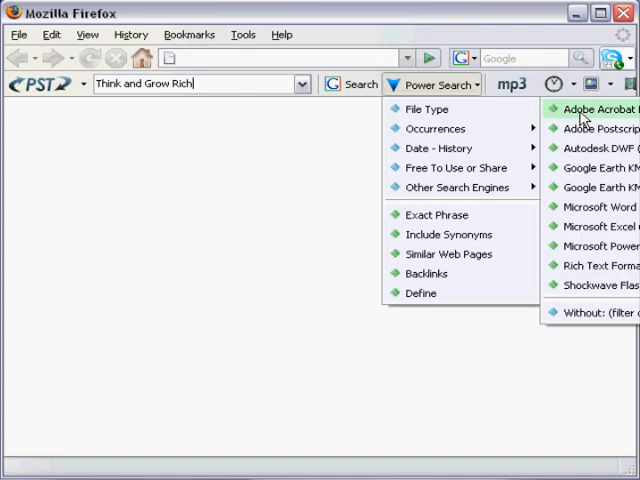
left_click(588, 108)
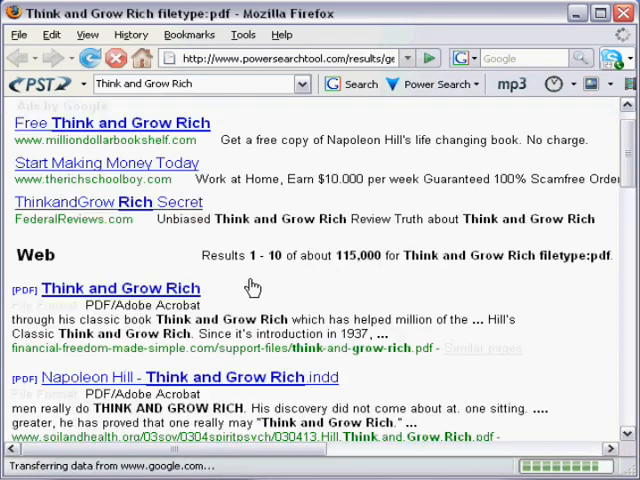
- Scroll down to the web results listing PDF links for the book
scroll("down", 3)
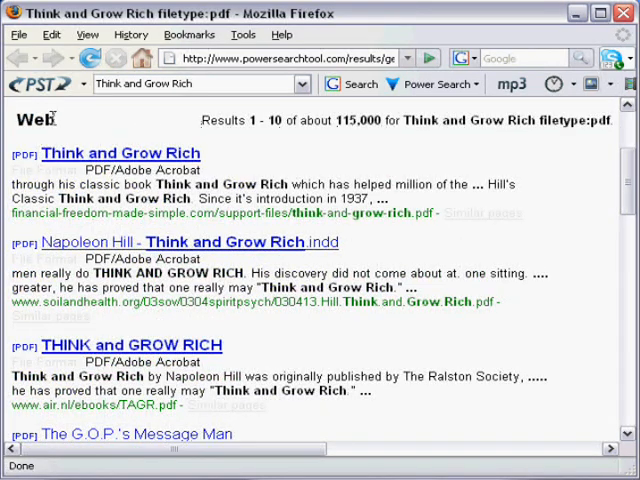
mouse_move(118, 152)
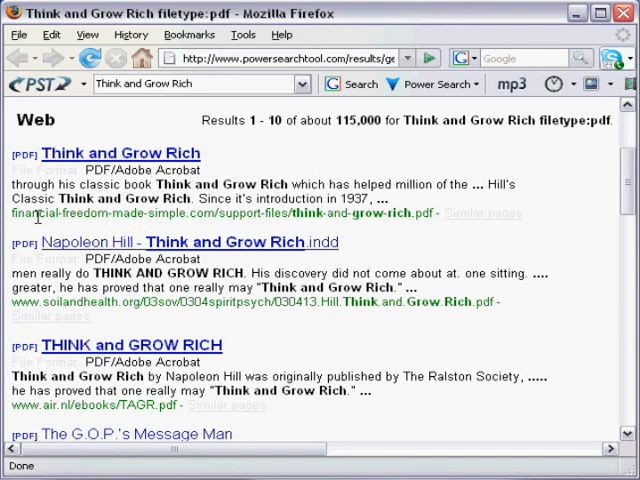
mouse_move(440, 218)
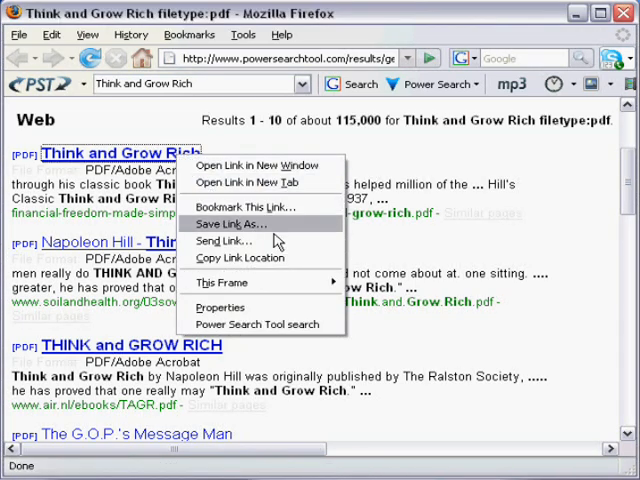
- Save the first result's linked PDF as think-and-grow-rich.pdf in the demo folder
left_click(238, 224)
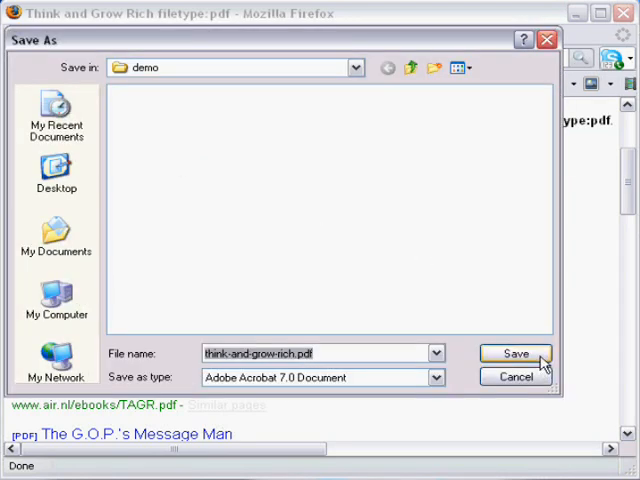
left_click(516, 352)
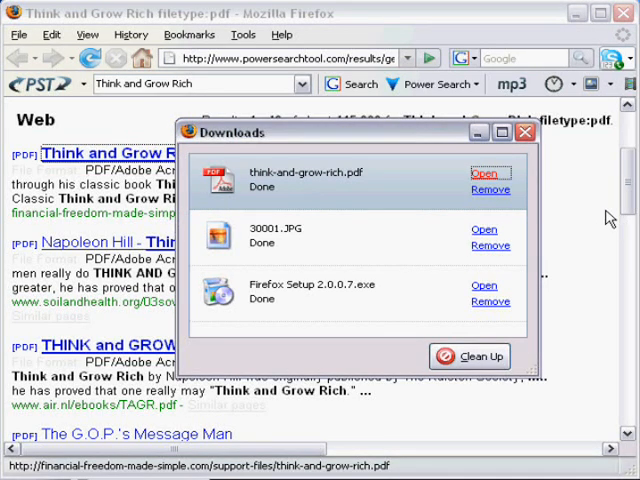
- Launch think-and-grow-rich.pdf from Downloads so its cover shows in Adobe Reader
left_click(484, 172)
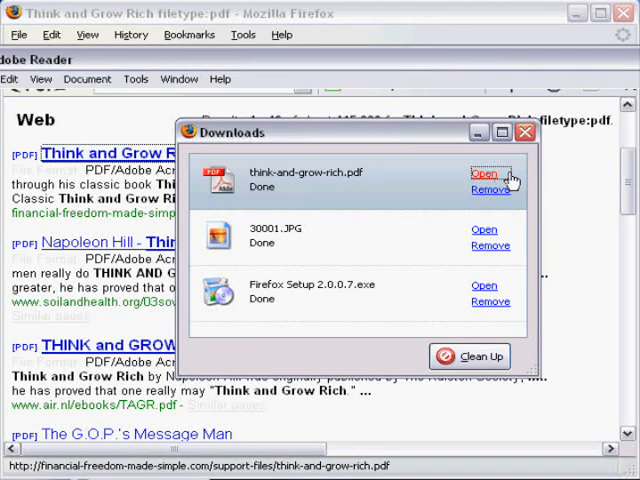
left_click(484, 172)
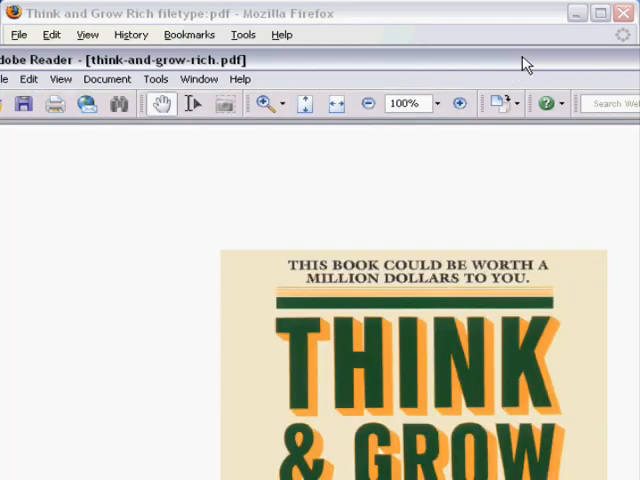